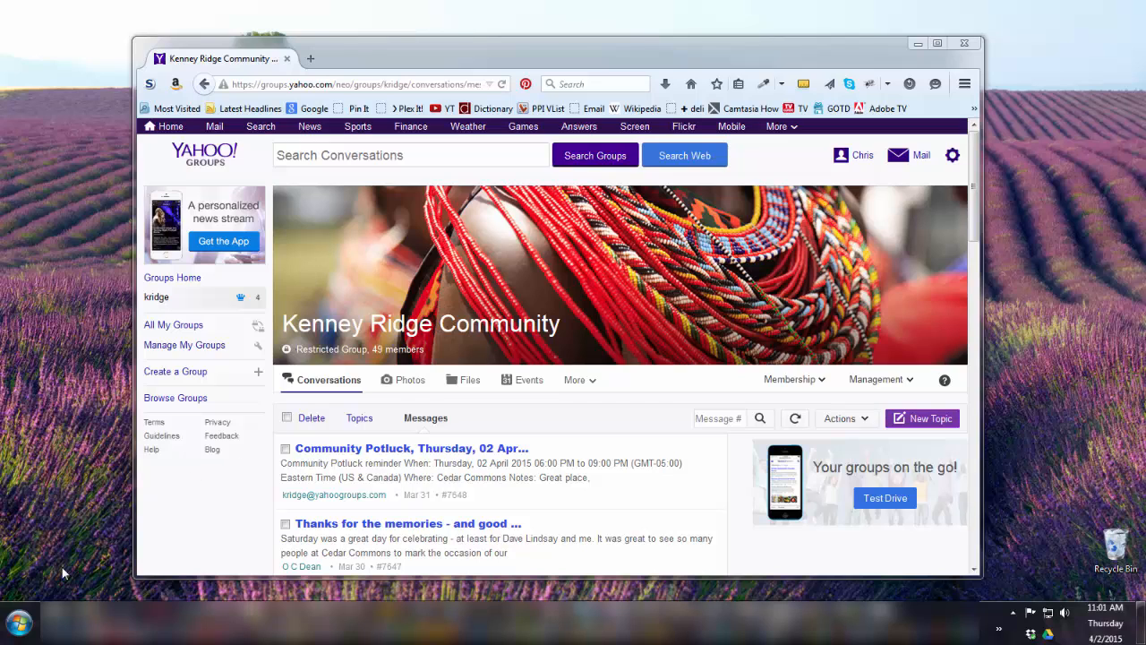
- Set the Windows 7 time zone to Eastern Time (US & Canada) via the Date and Time settings
{"action": "left_click", "coordinate": [18, 619]}
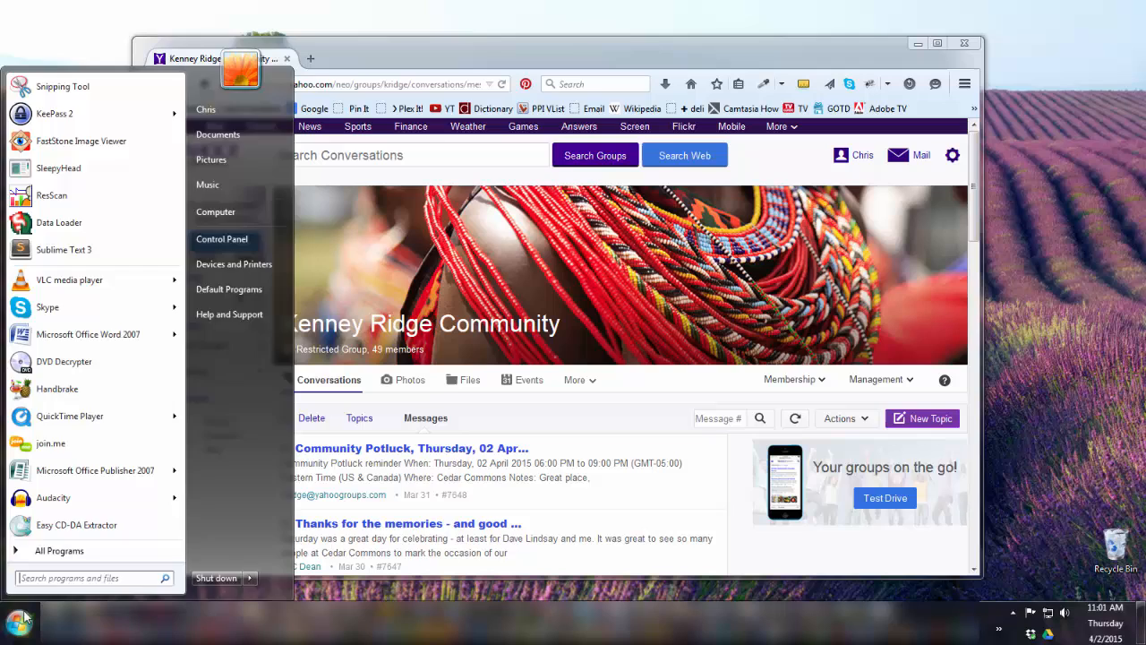
{"action": "type", "text": "time"}
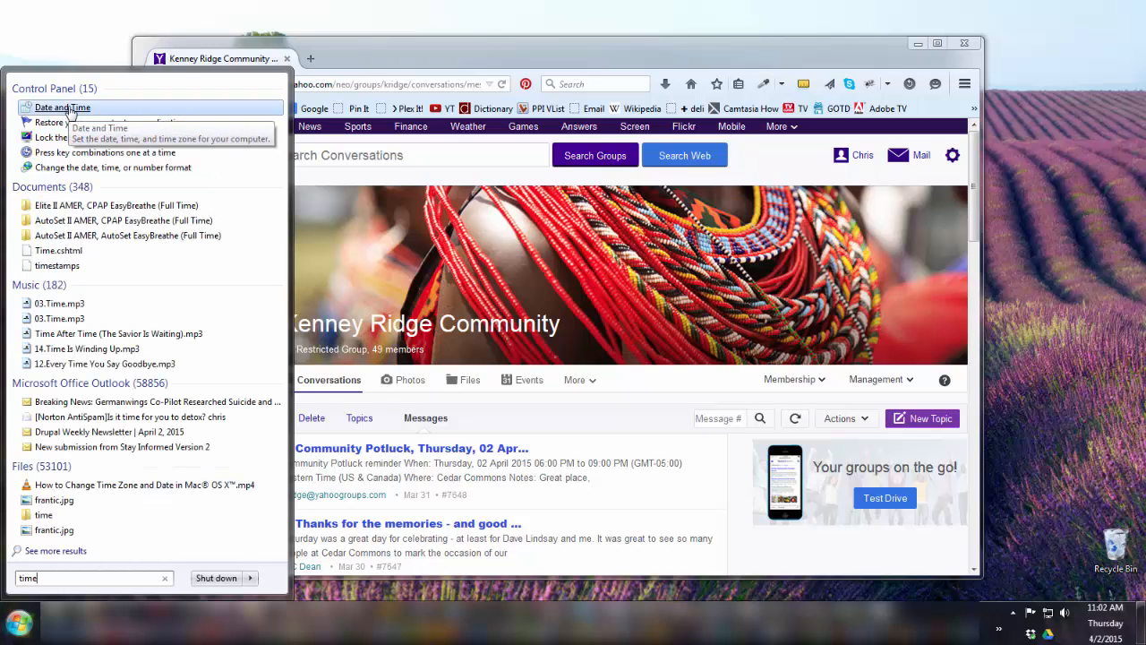
{"action": "left_click", "coordinate": [61, 108]}
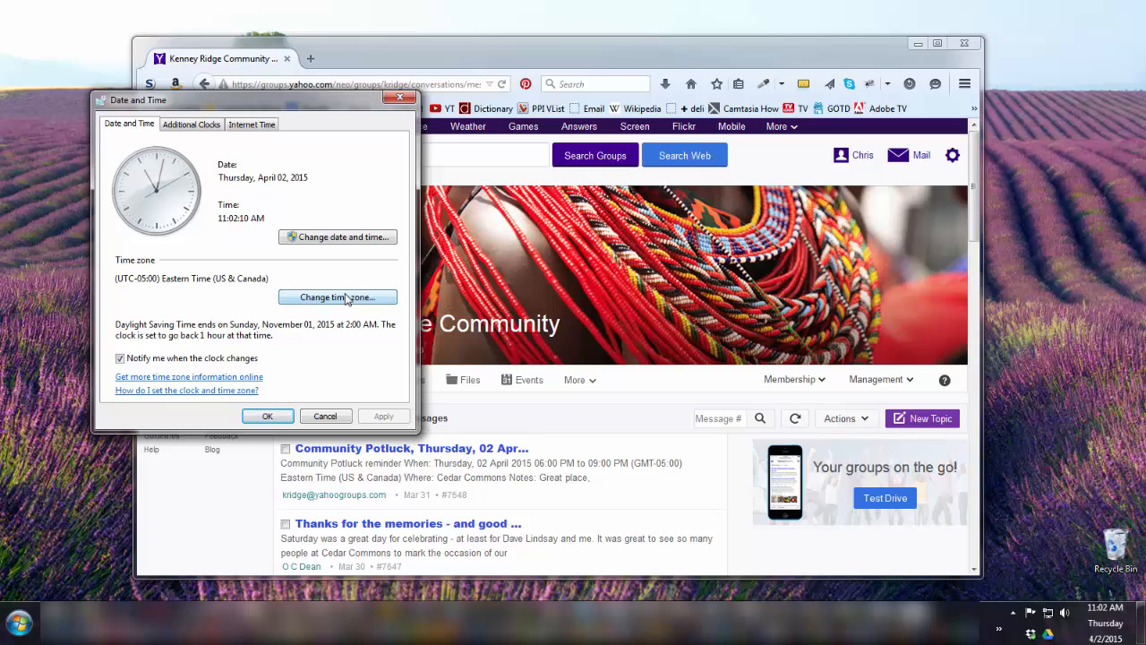
{"action": "double_click", "coordinate": [186, 279]}
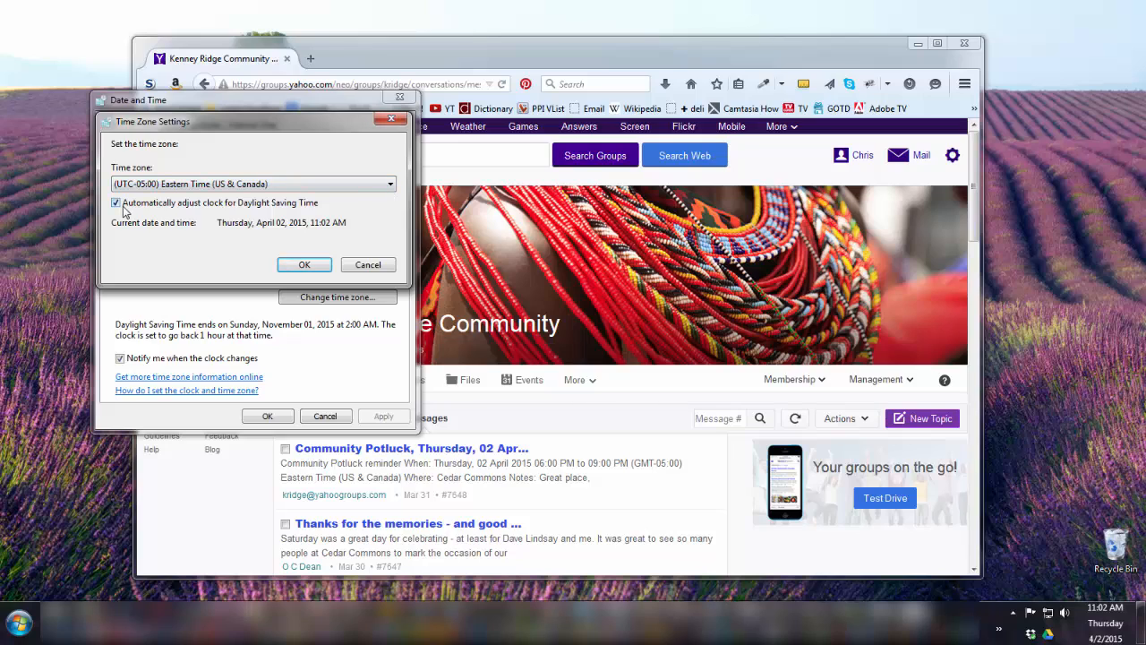
{"action": "left_click", "coordinate": [115, 202]}
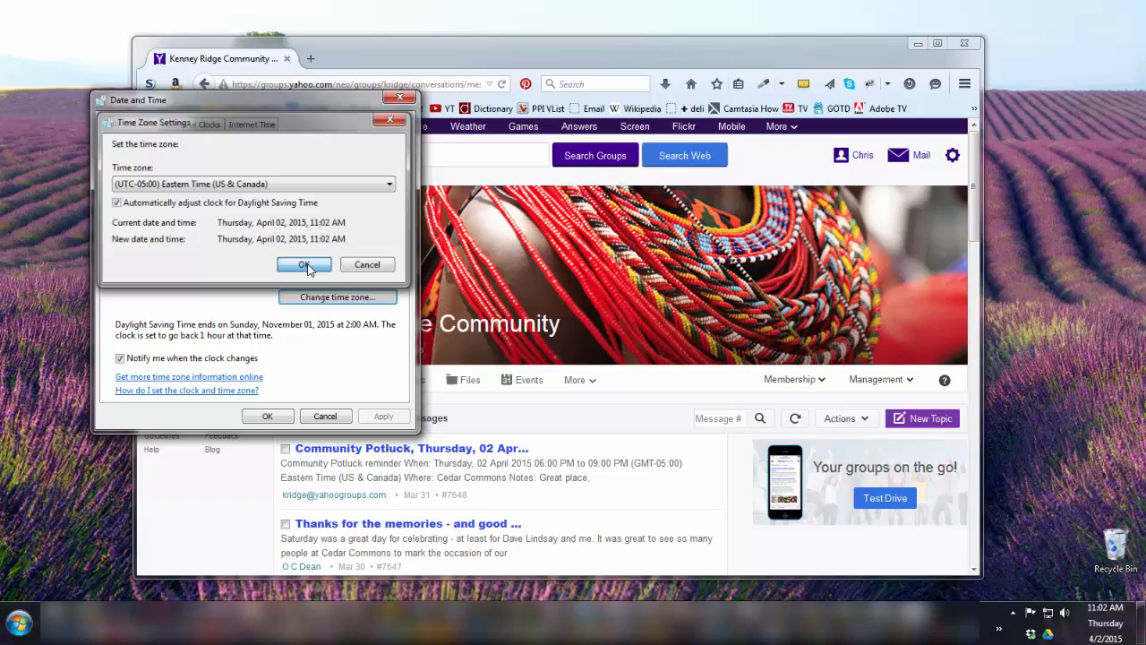
{"action": "left_click", "coordinate": [303, 265]}
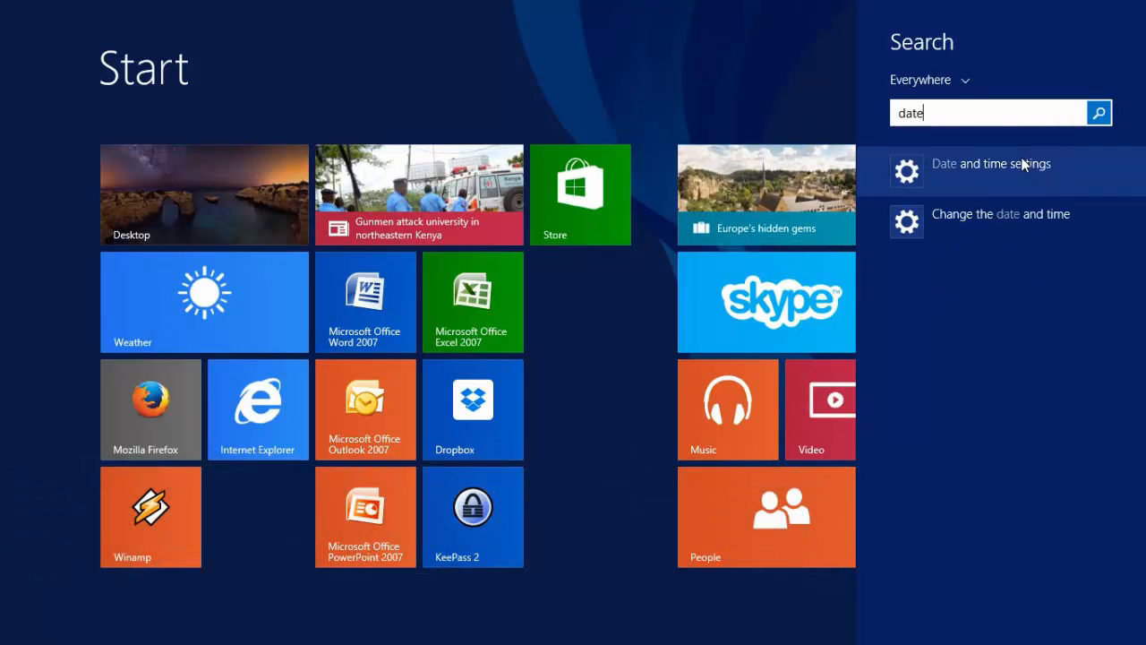
- Set the Windows 8 time zone to (UTC-05:00) Eastern Time (US & Canada)
{"action": "left_click", "coordinate": [992, 165]}
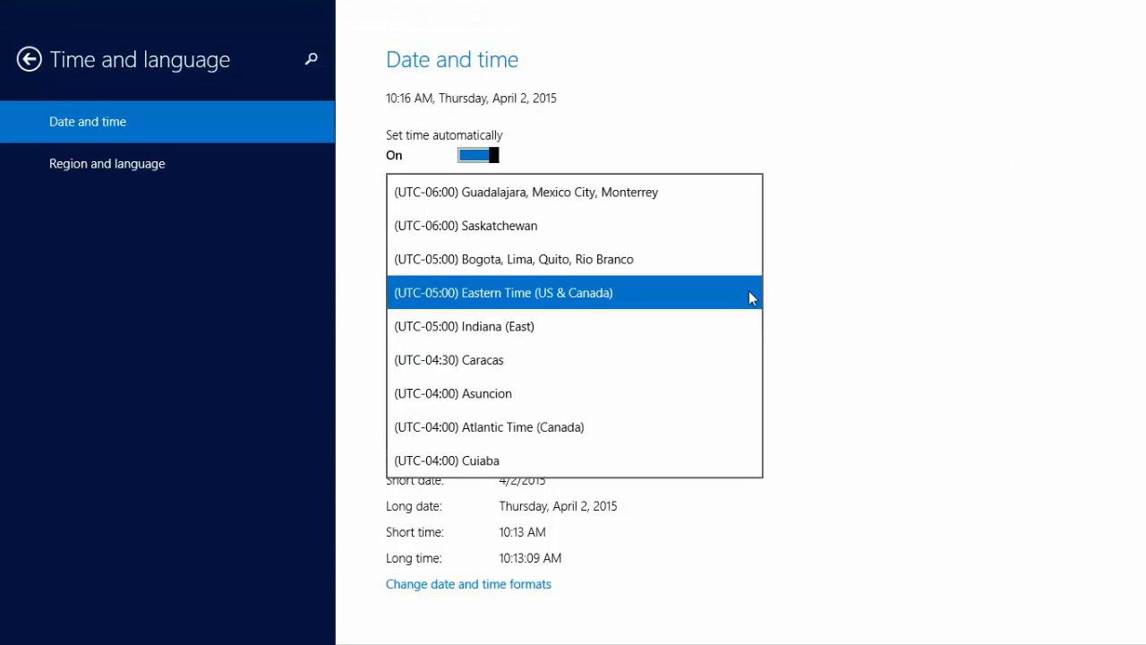
{"action": "left_click", "coordinate": [502, 293]}
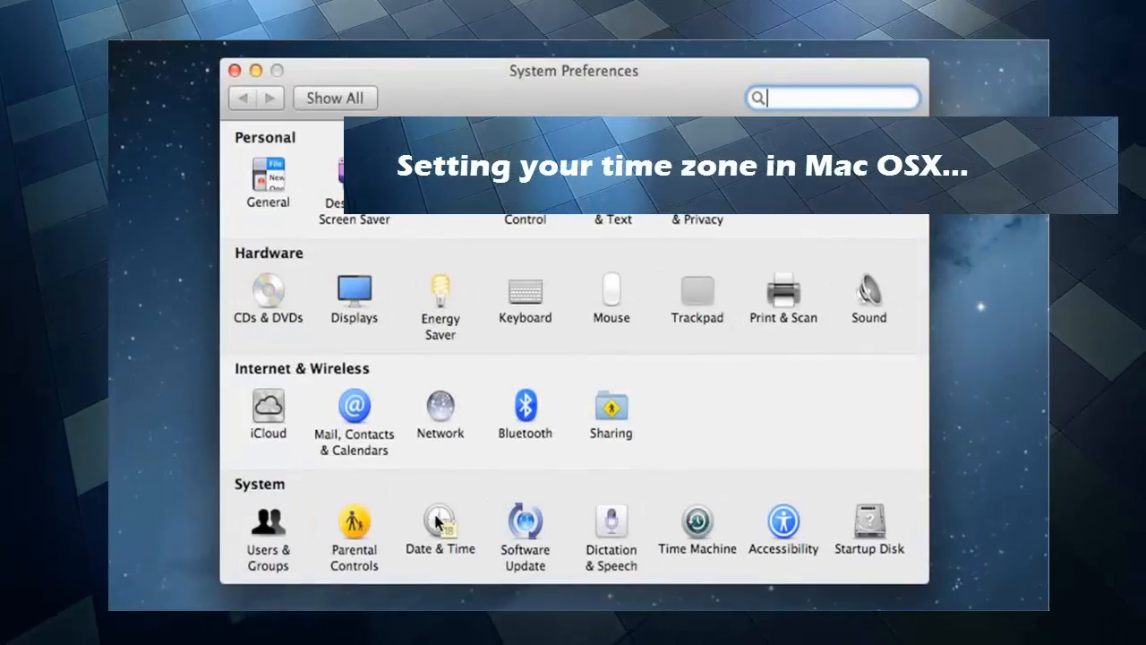
- Set the Mac time zone to Eastern Standard Time by choosing a nearby eastern closest city
{"action": "left_click", "coordinate": [440, 519]}
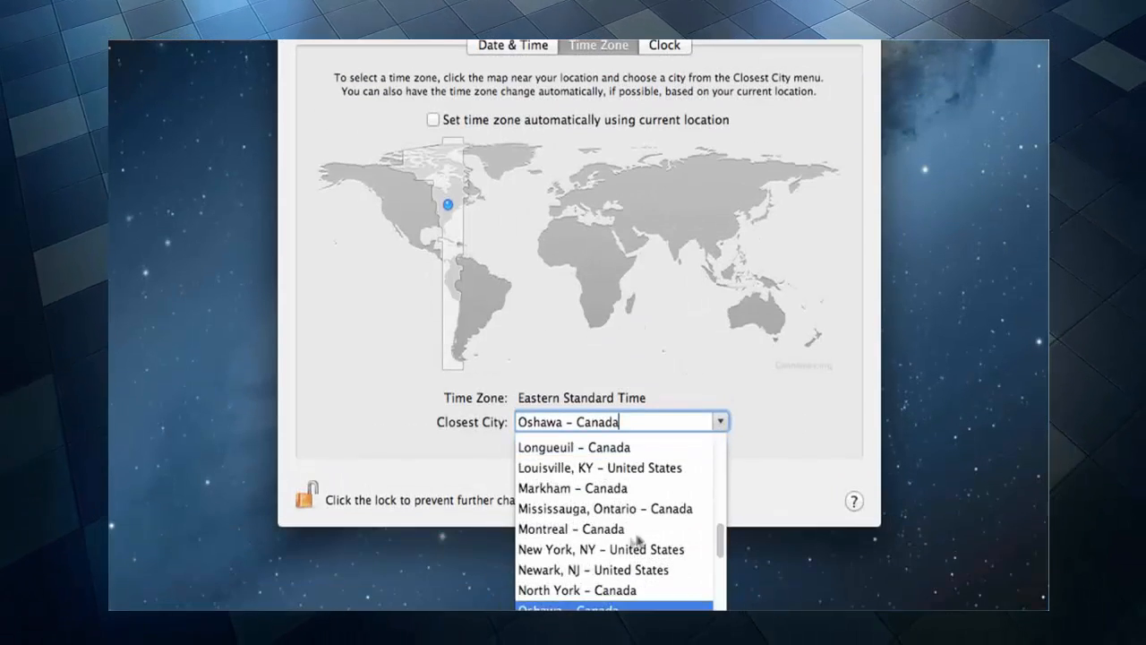
{"action": "left_click", "coordinate": [602, 548]}
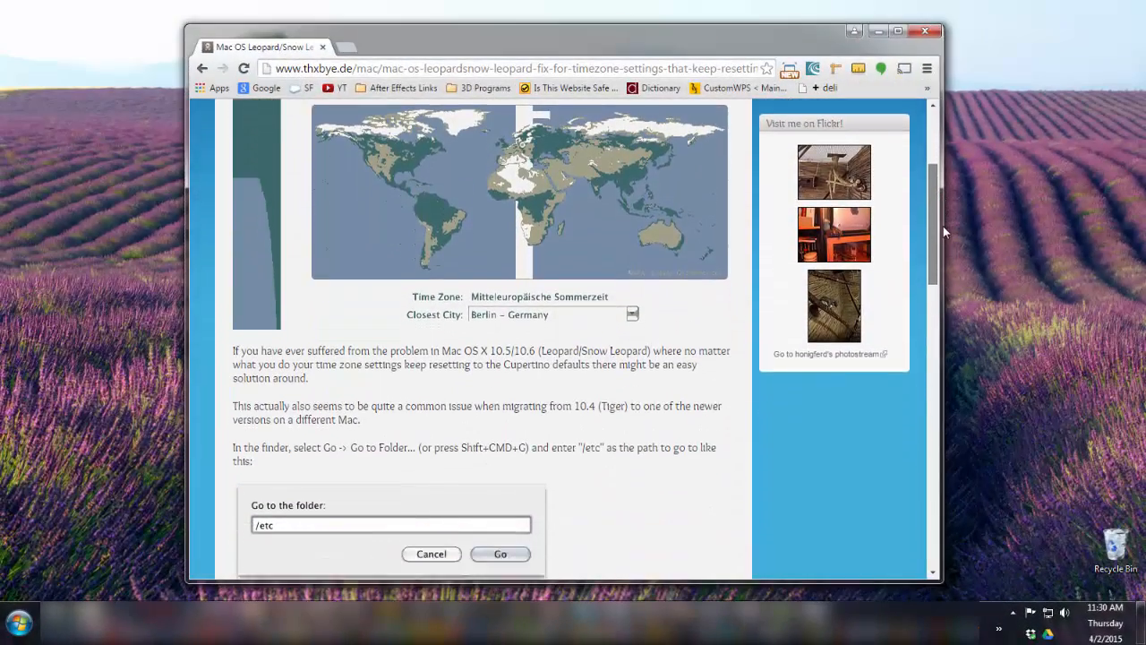
{"action": "scroll", "scroll_direction": "down", "scroll_amount": 3}
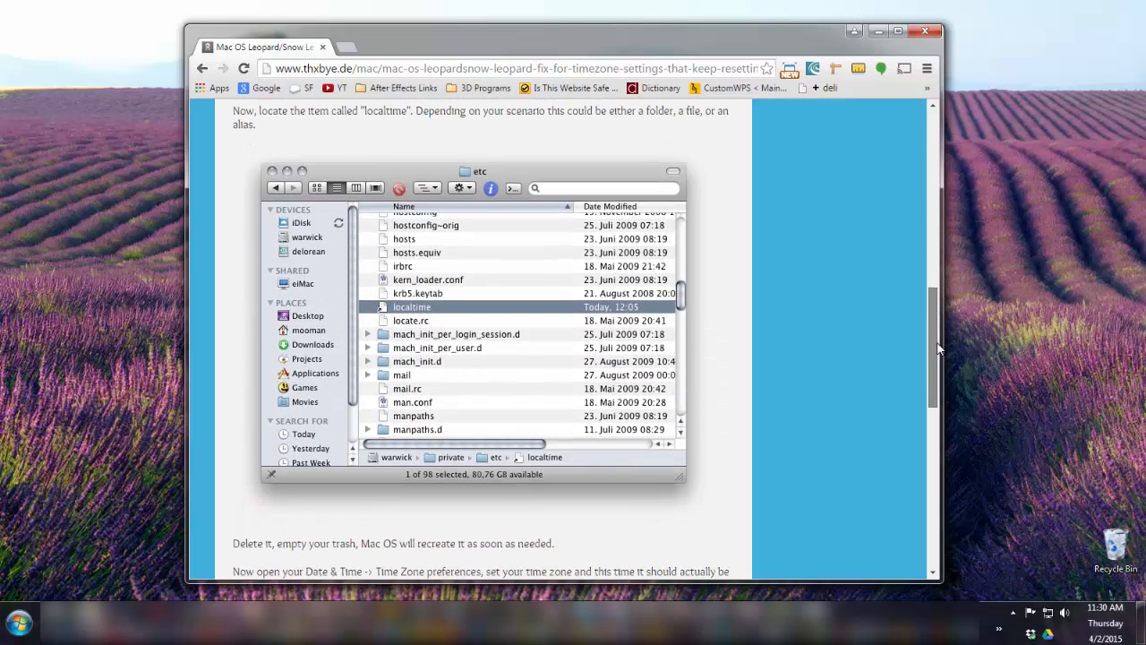
{"action": "scroll", "scroll_direction": "down", "scroll_amount": 3}
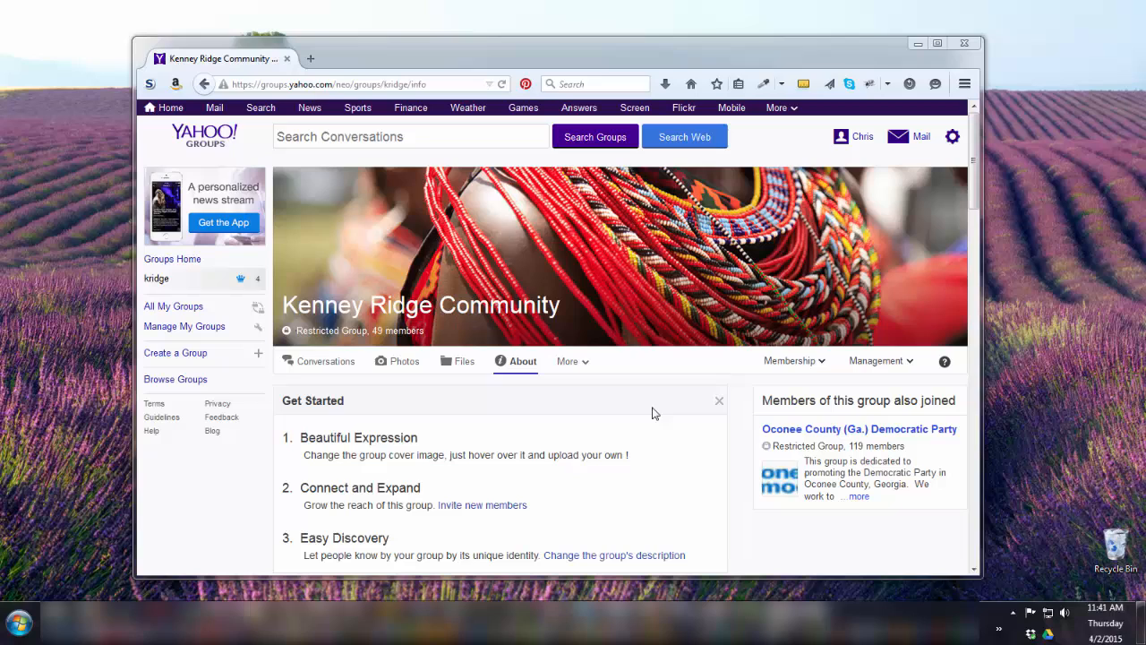
{"action": "mouse_move", "coordinate": [570, 362]}
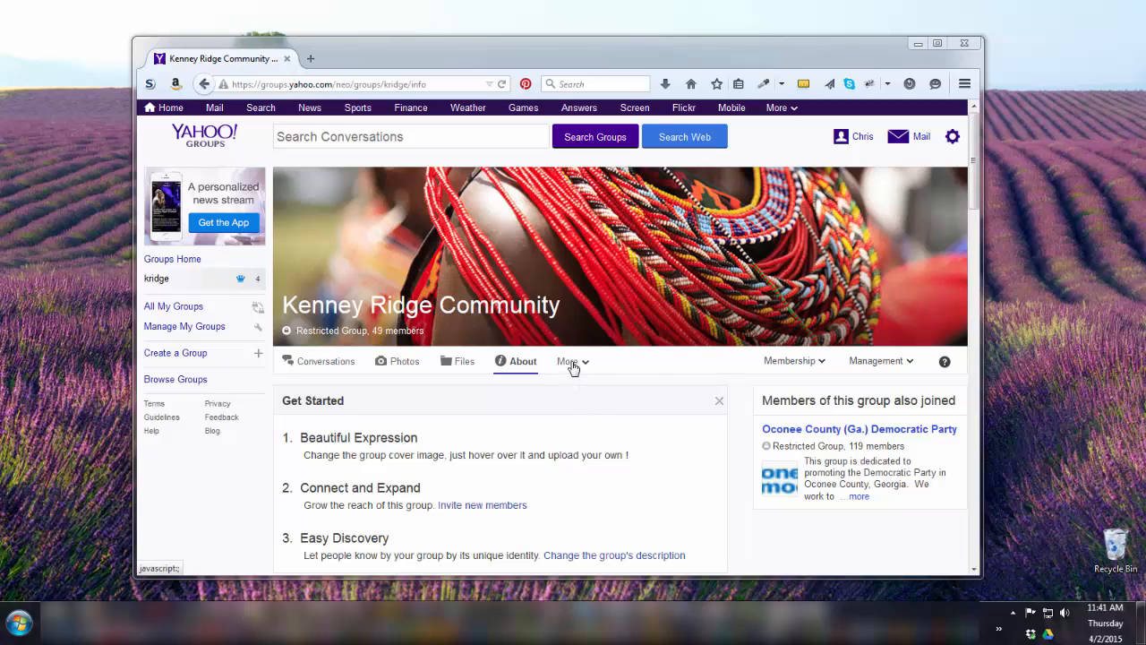
- Show the Kenney Ridge Community's Events calendar from the More menu
{"action": "left_click", "coordinate": [569, 362]}
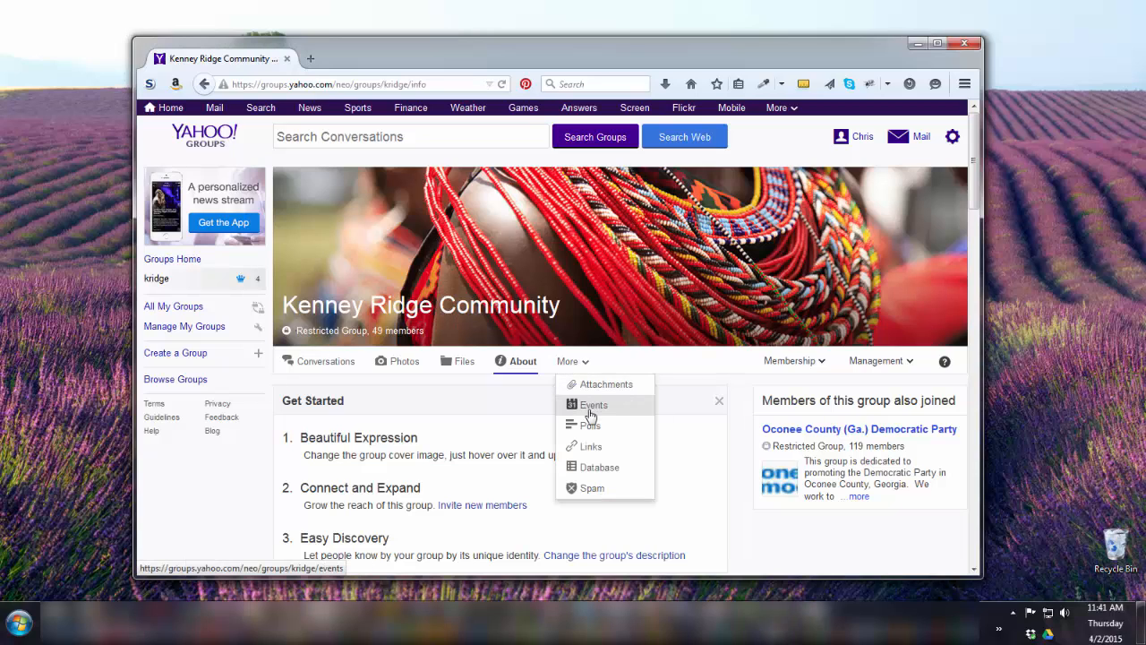
{"action": "left_click", "coordinate": [593, 405]}
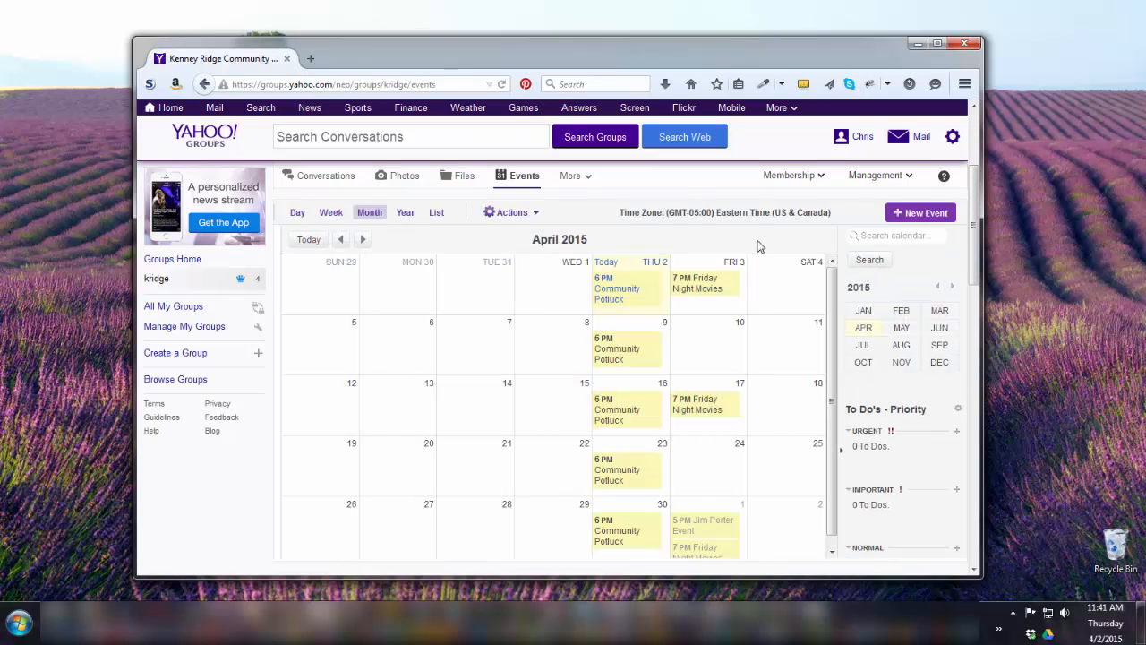
{"action": "mouse_move", "coordinate": [921, 212]}
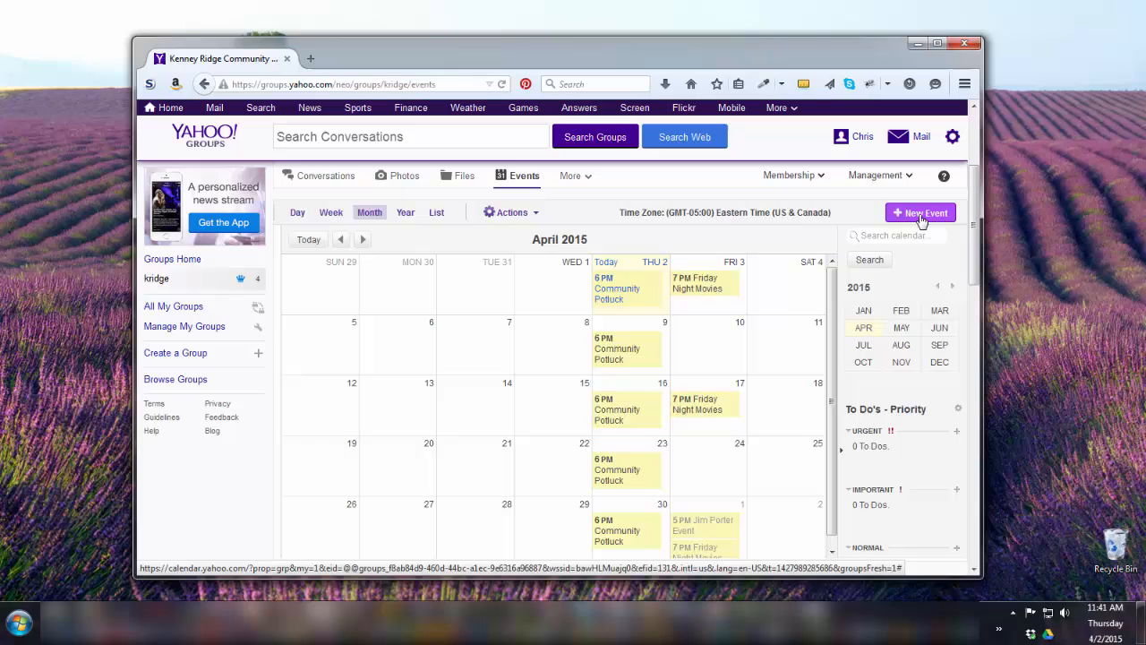
- Start a new event titled Test Event at Cedar Commons with Notes as the description
{"action": "left_click", "coordinate": [921, 211]}
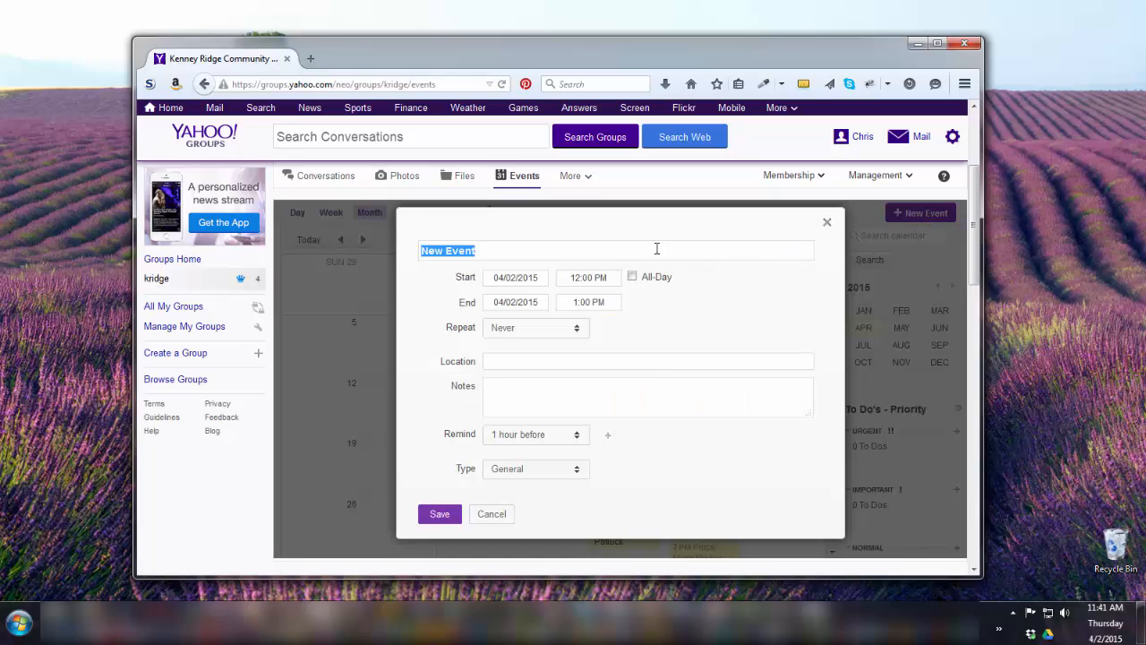
{"action": "type", "text": "Test"}
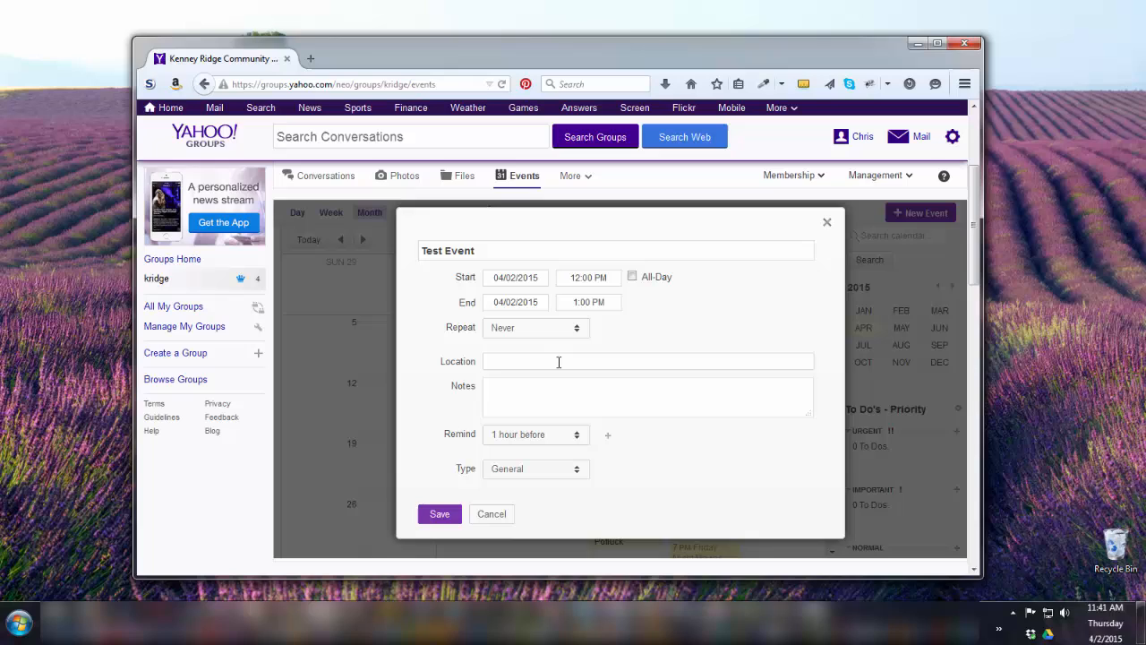
{"action": "type", "text": "Cedar Commons"}
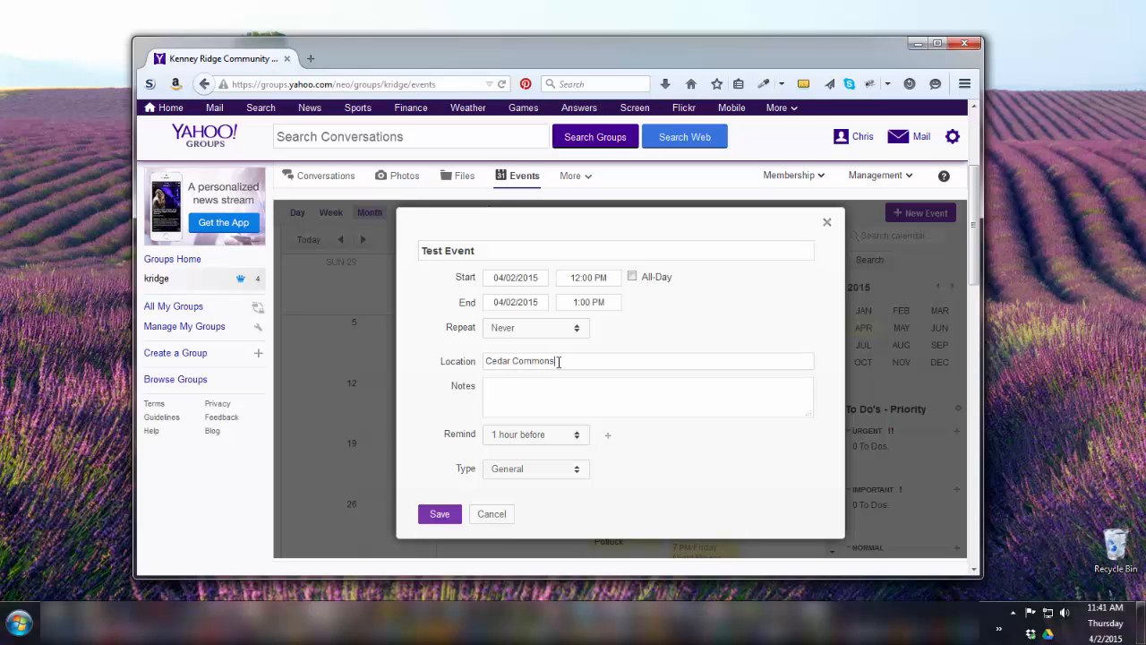
{"action": "type", "text": "Notes"}
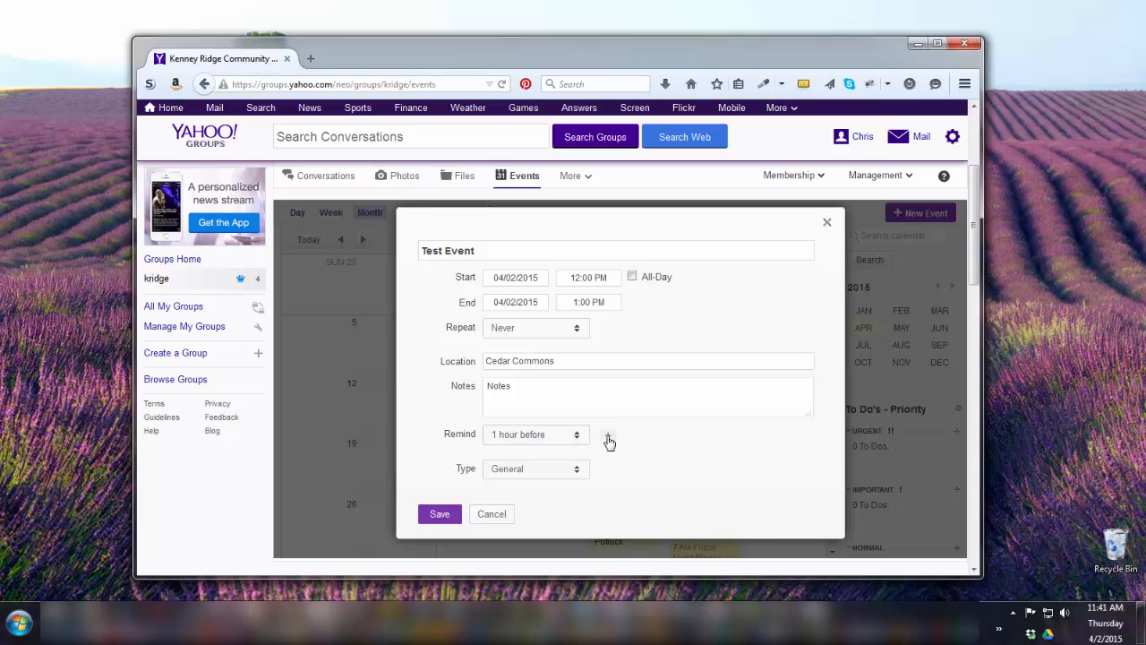
- Add a second reminder 2 days before alongside the 1-hour one and save the event
{"action": "left_click", "coordinate": [609, 441]}
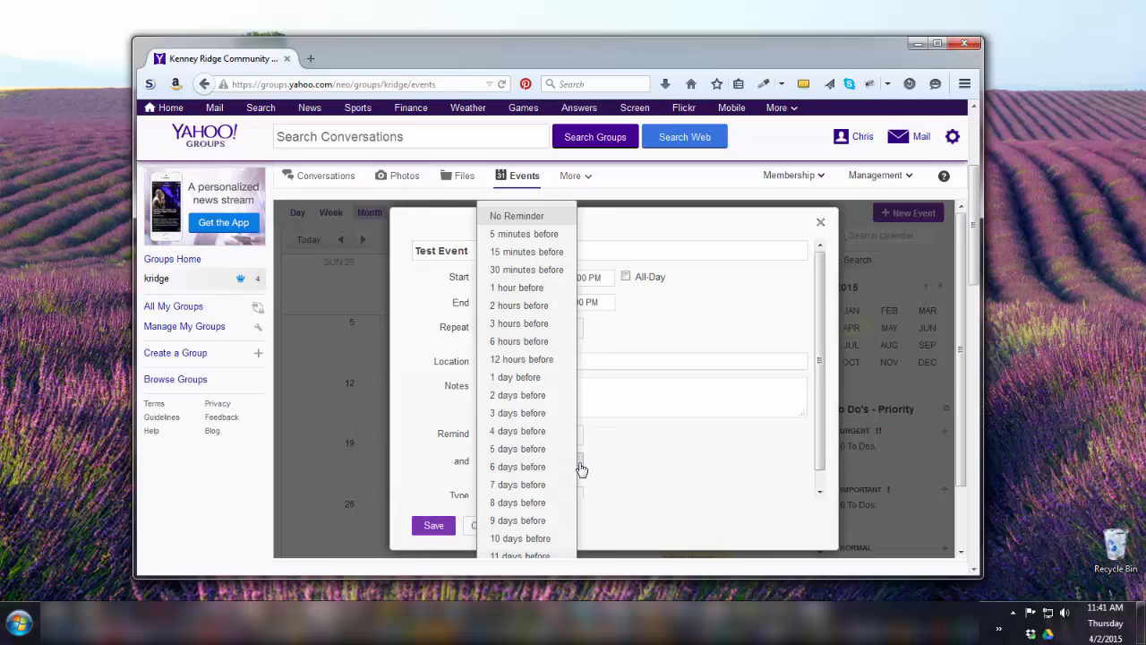
{"action": "mouse_move", "coordinate": [516, 396]}
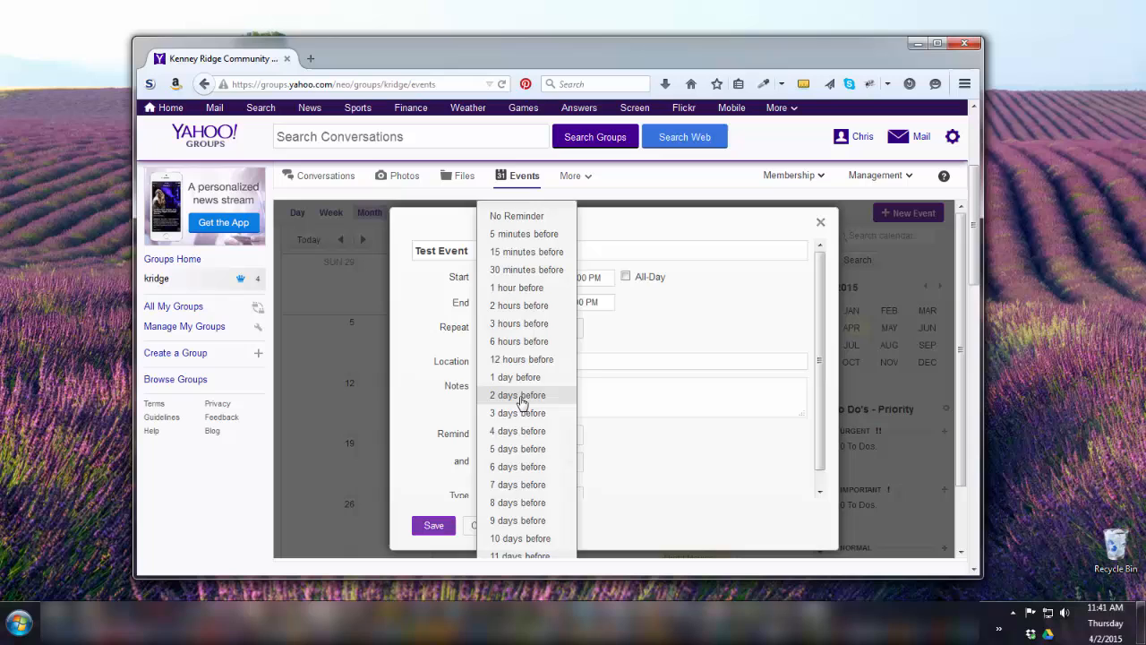
{"action": "left_click", "coordinate": [515, 395]}
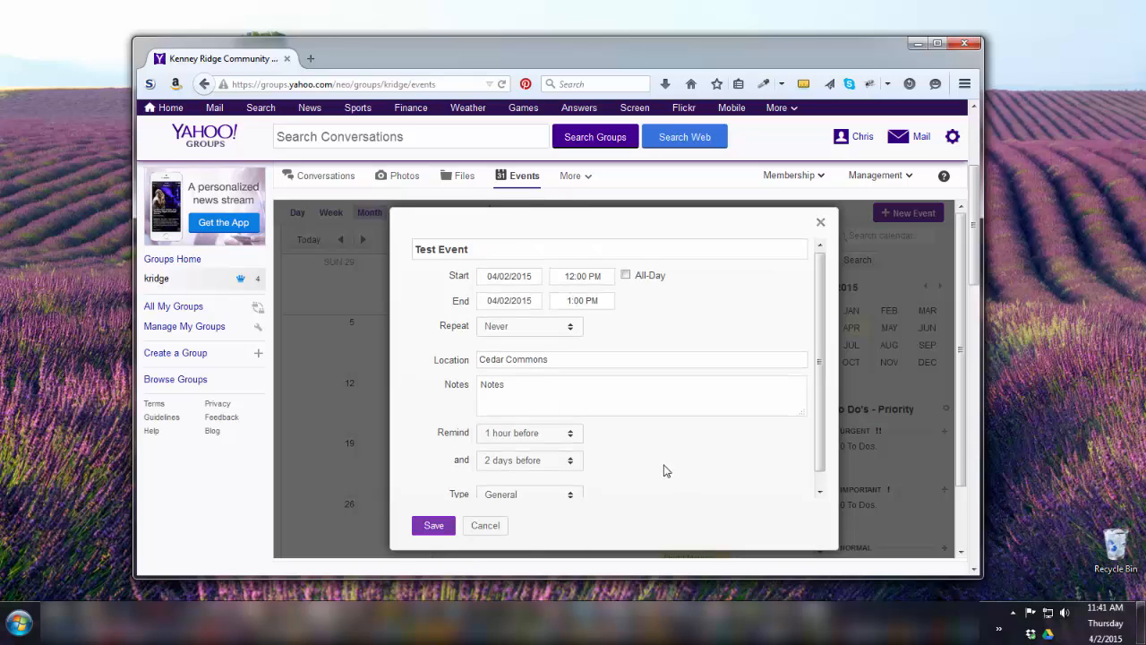
{"action": "left_click", "coordinate": [433, 526]}
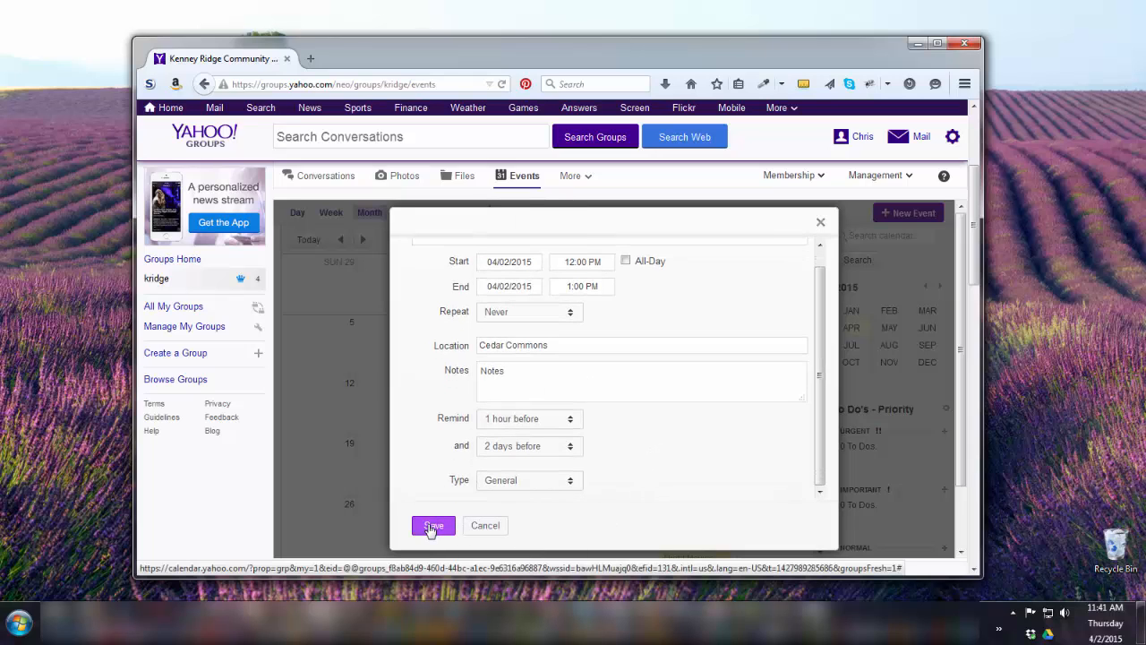
{"action": "left_click", "coordinate": [433, 526]}
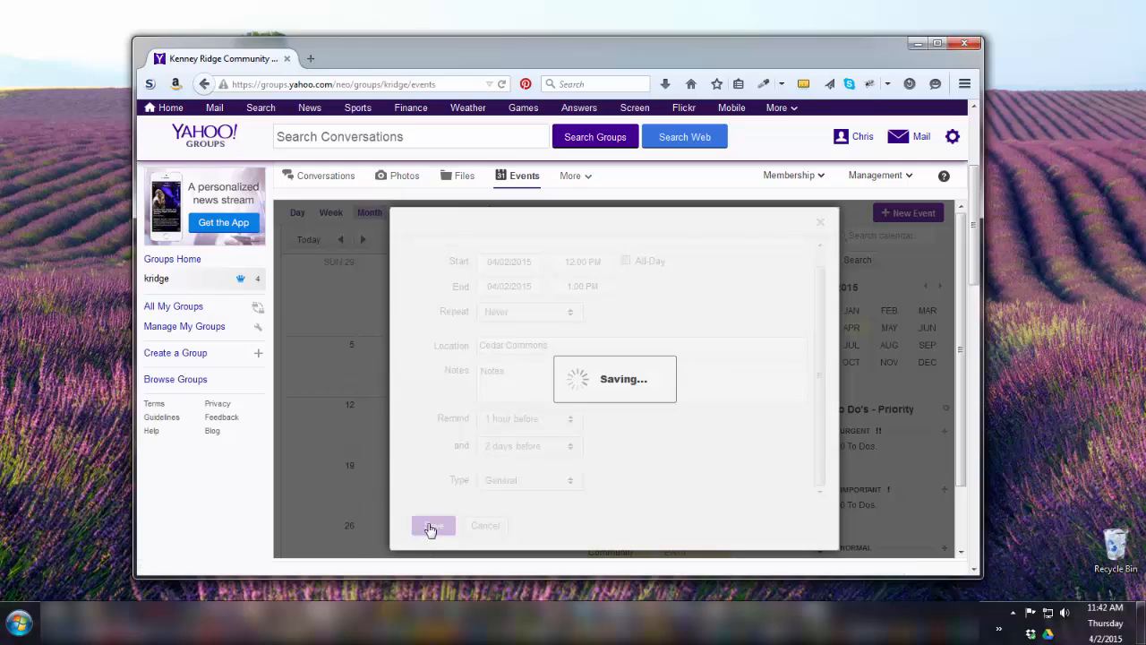
{"action": "left_click", "coordinate": [434, 526]}
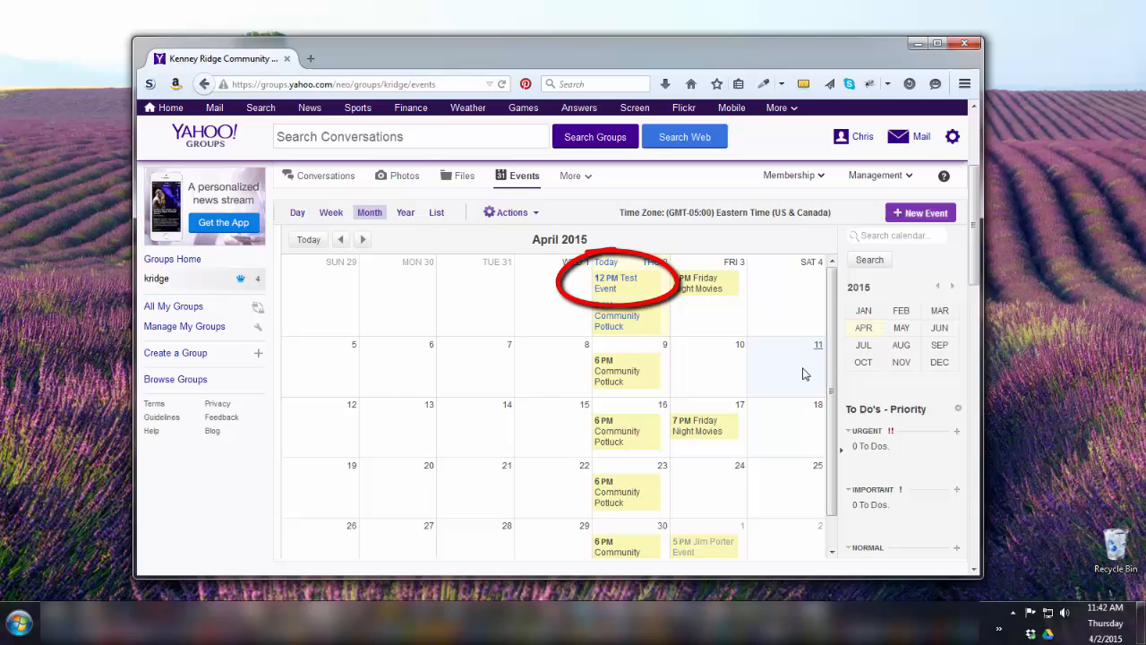
{"action": "mouse_move", "coordinate": [797, 301]}
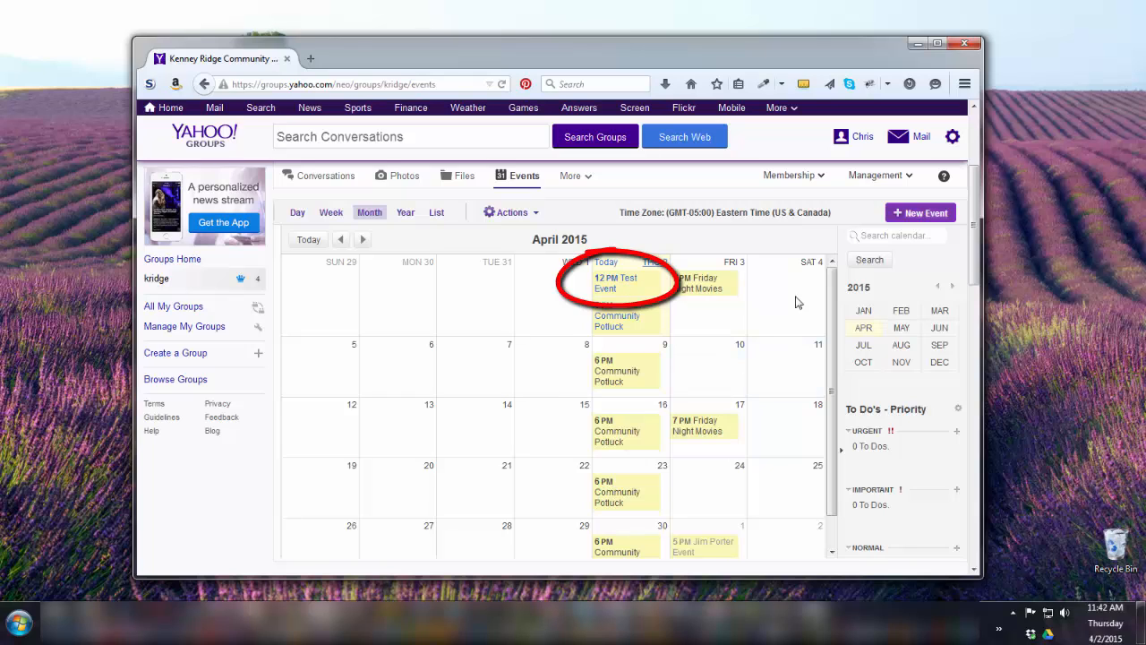